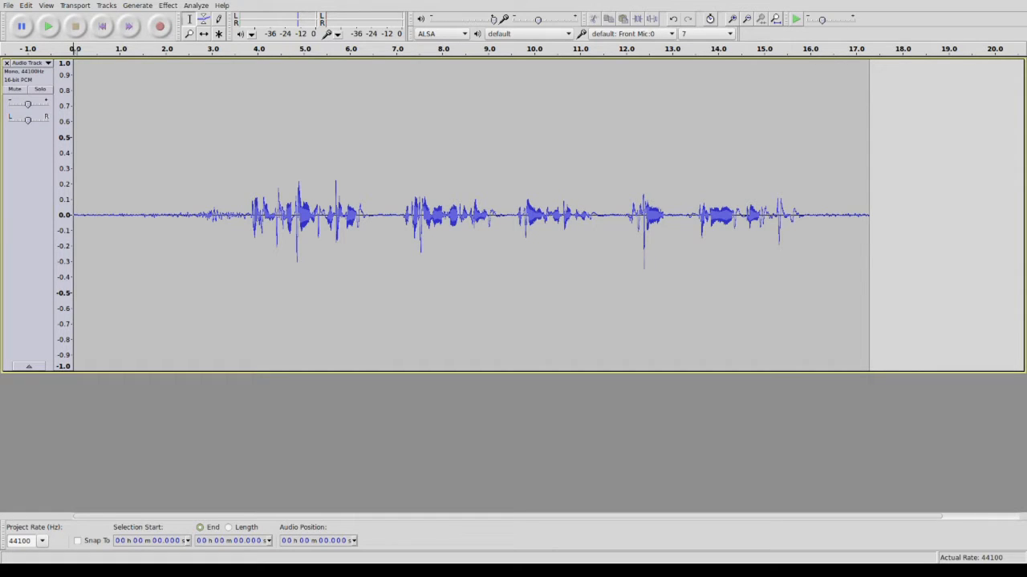
mouse_move(584, 89)
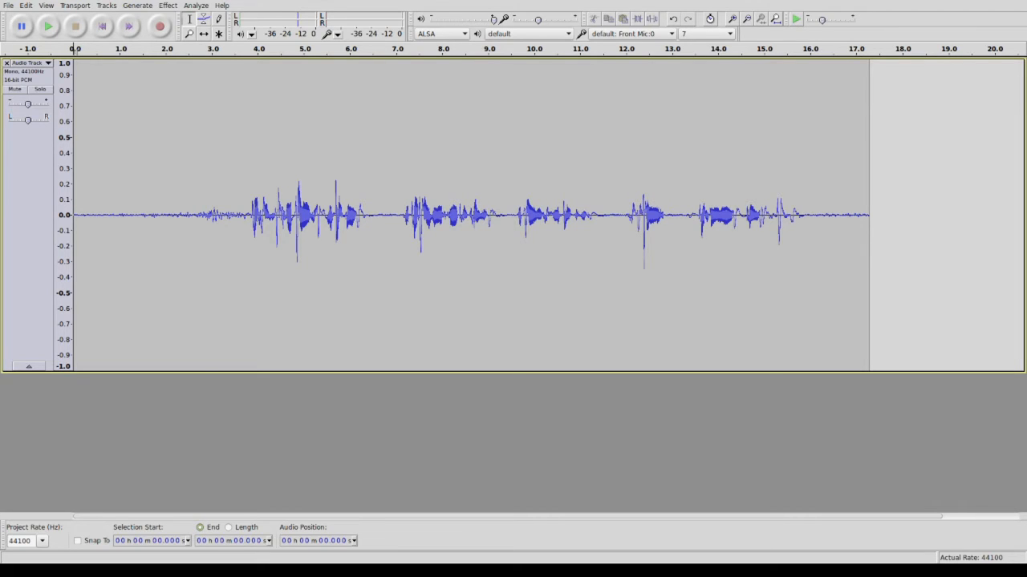
mouse_move(160, 26)
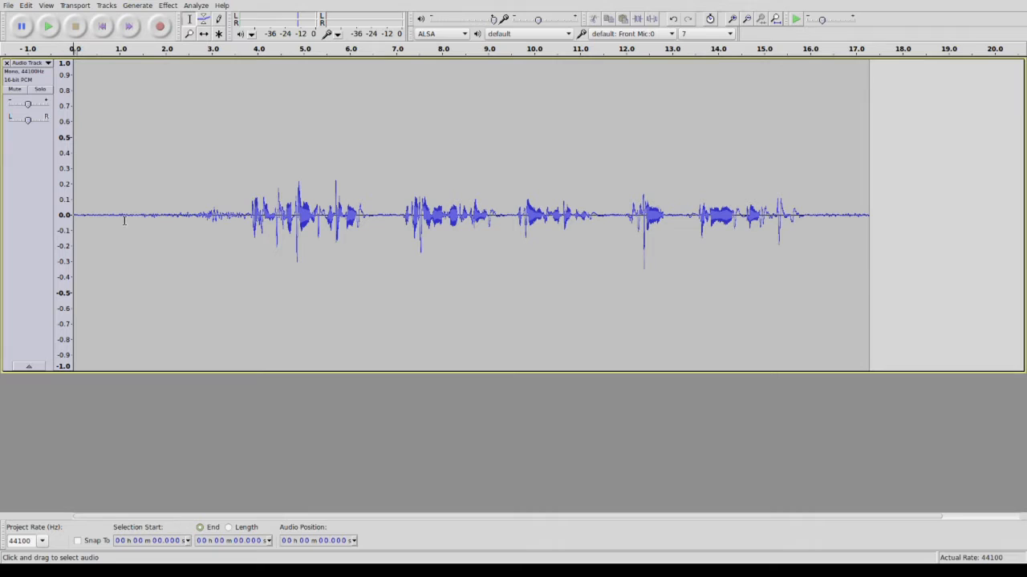
mouse_move(133, 211)
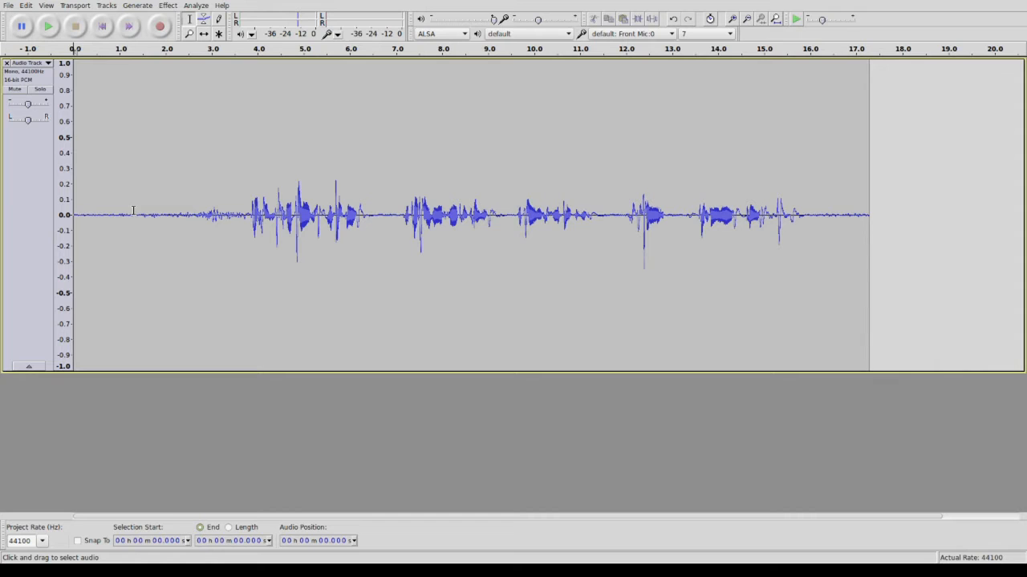
- Play the recording to hear the background noise, then open Effect > Noise Removal
click(47, 25)
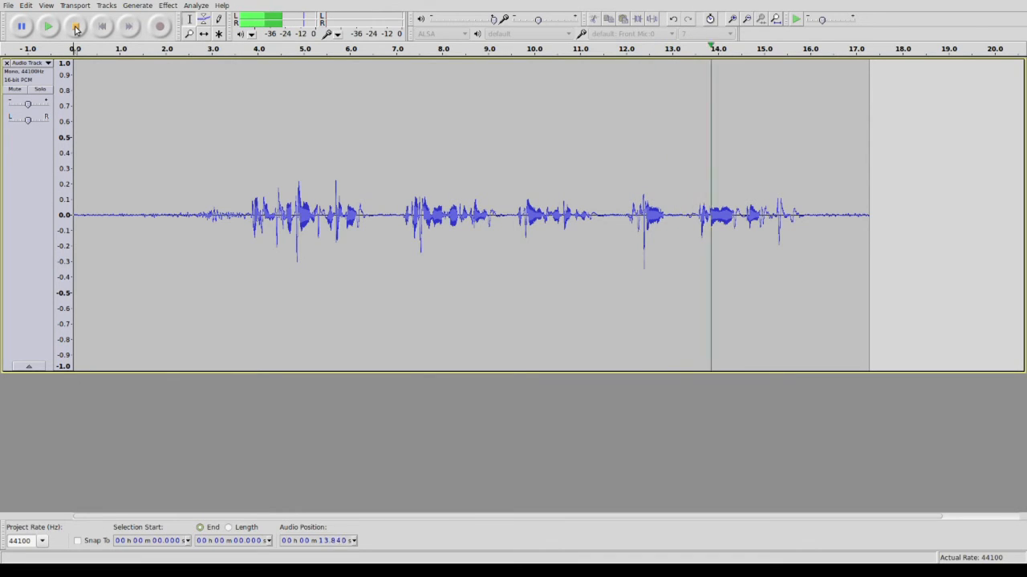
click(48, 26)
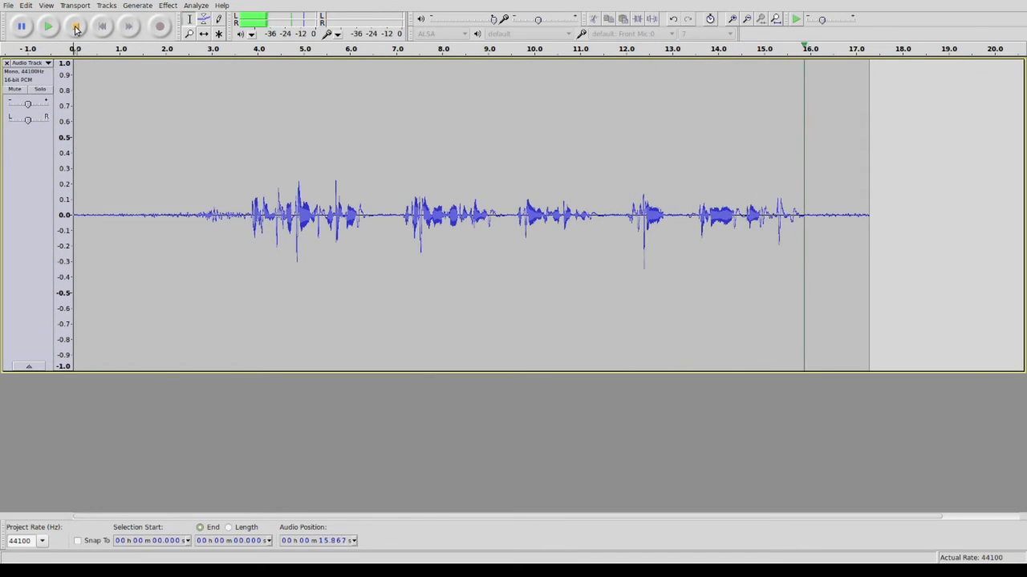
click(75, 26)
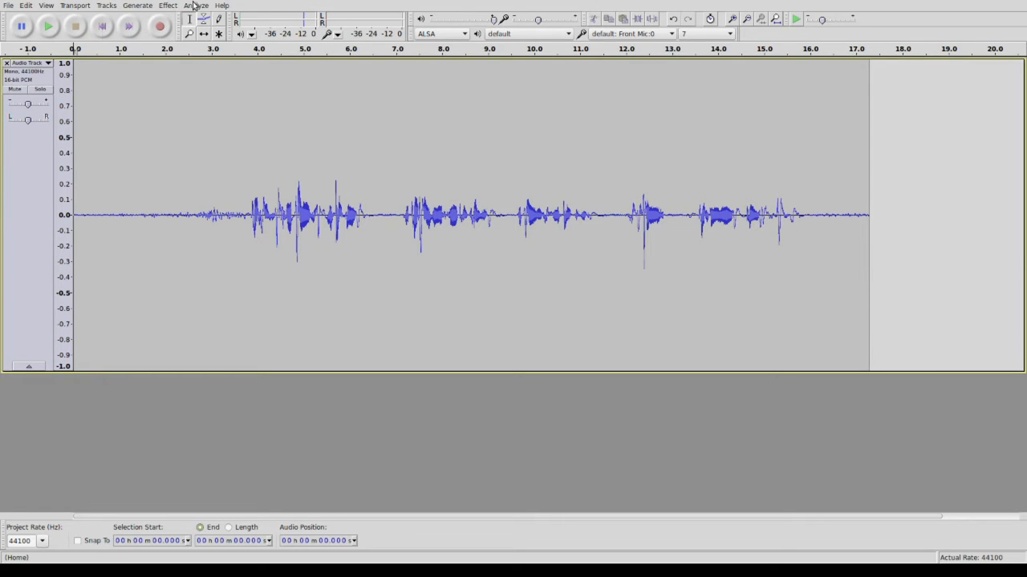
mouse_move(171, 6)
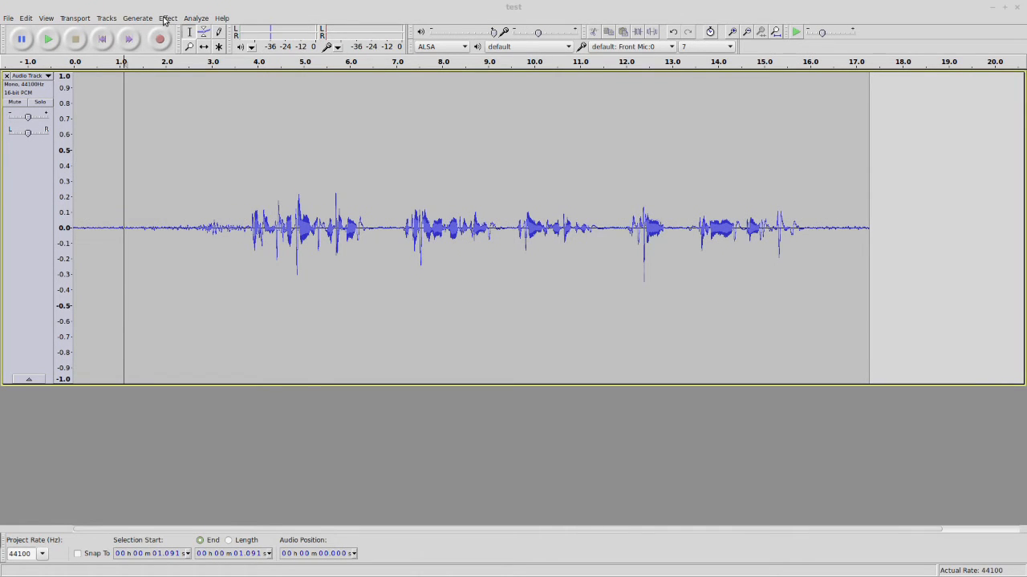
- Open the Noise Removal effect from the Effect menu
click(167, 18)
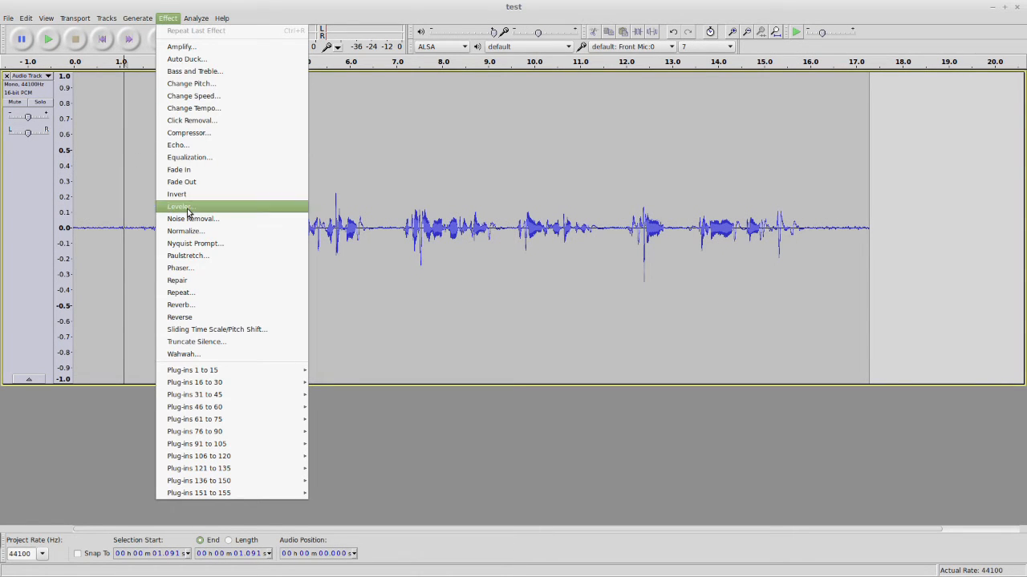
mouse_move(193, 218)
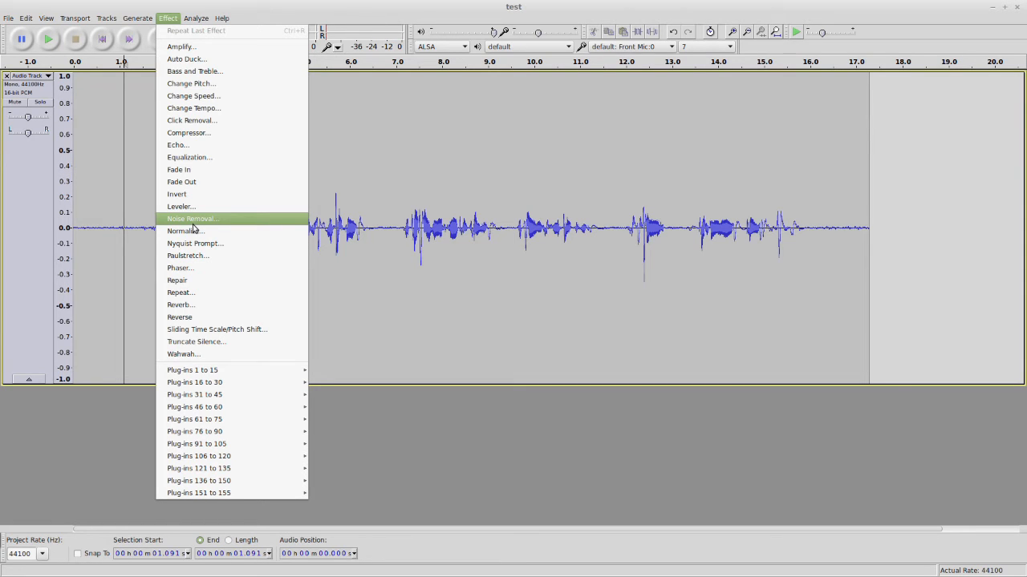
mouse_move(192, 219)
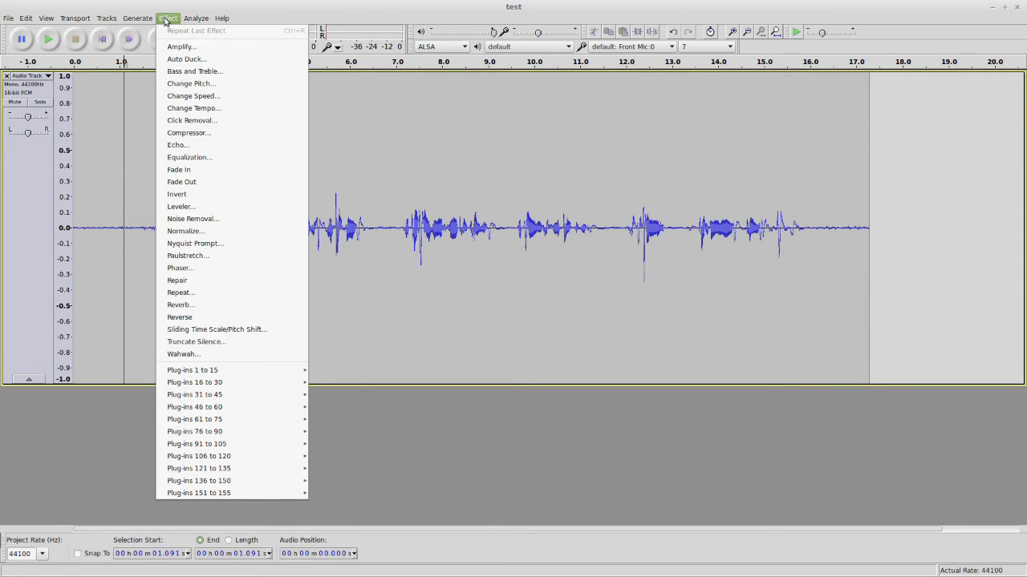
mouse_move(193, 218)
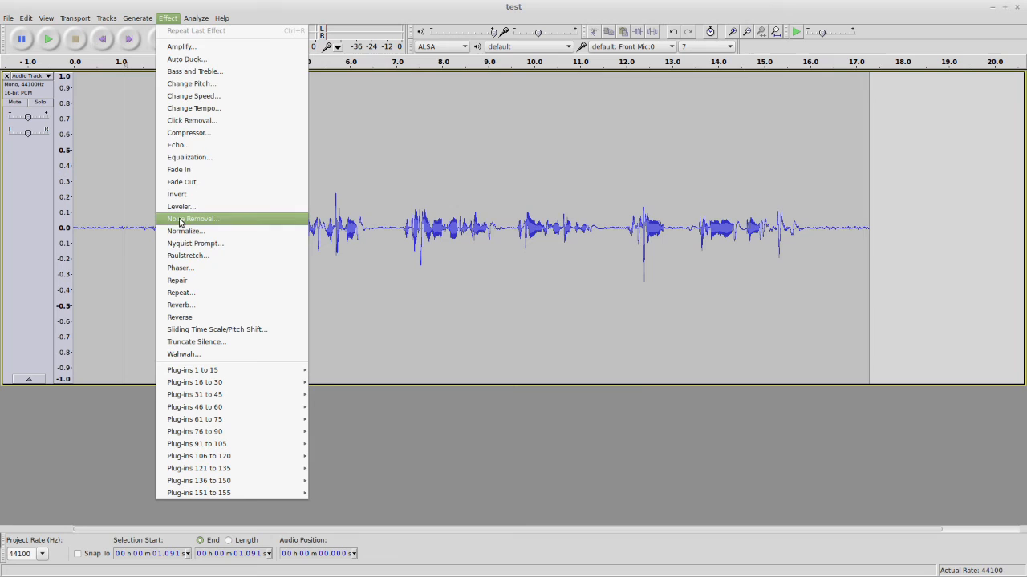
click(190, 218)
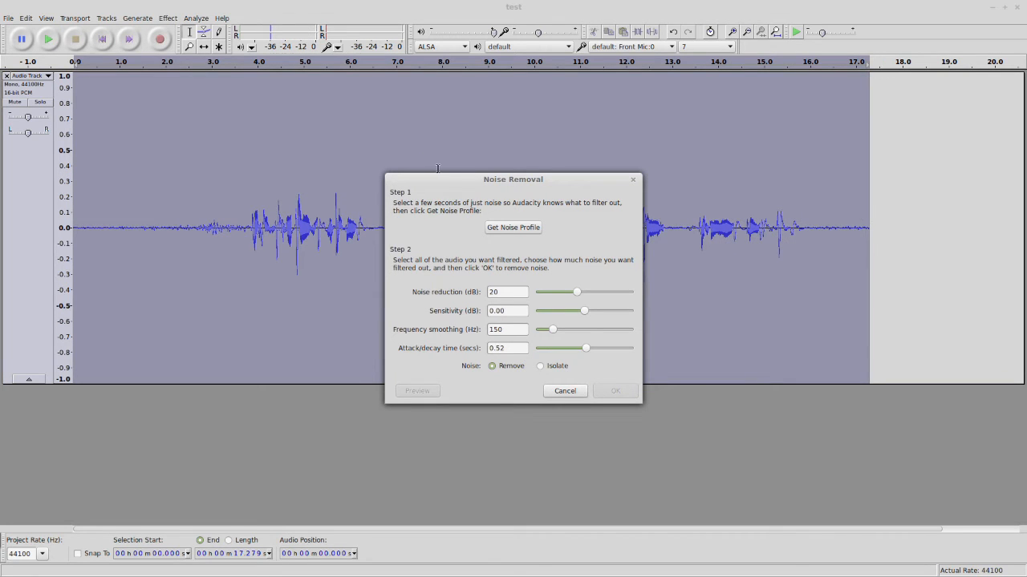
mouse_move(456, 207)
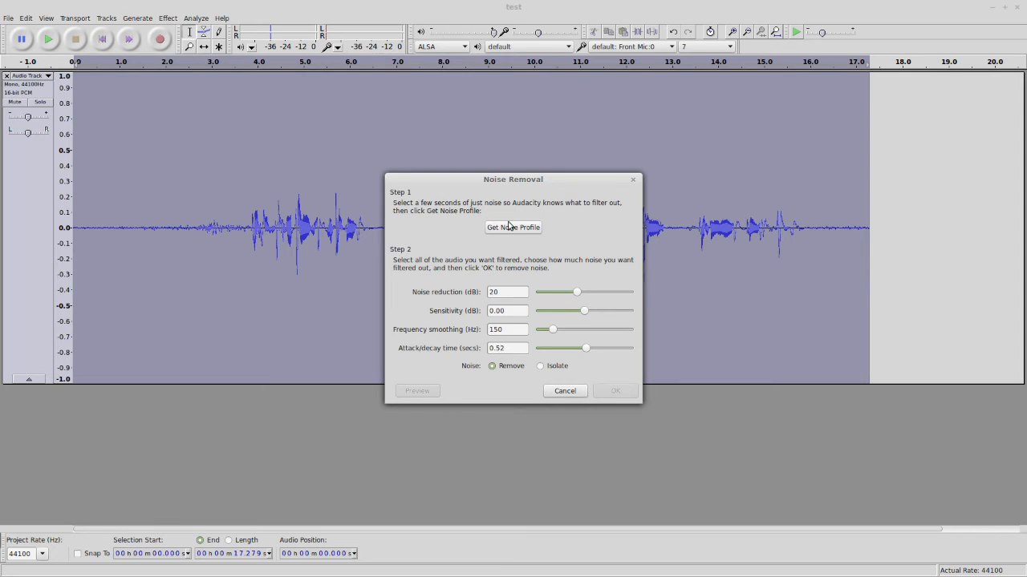
mouse_move(565, 391)
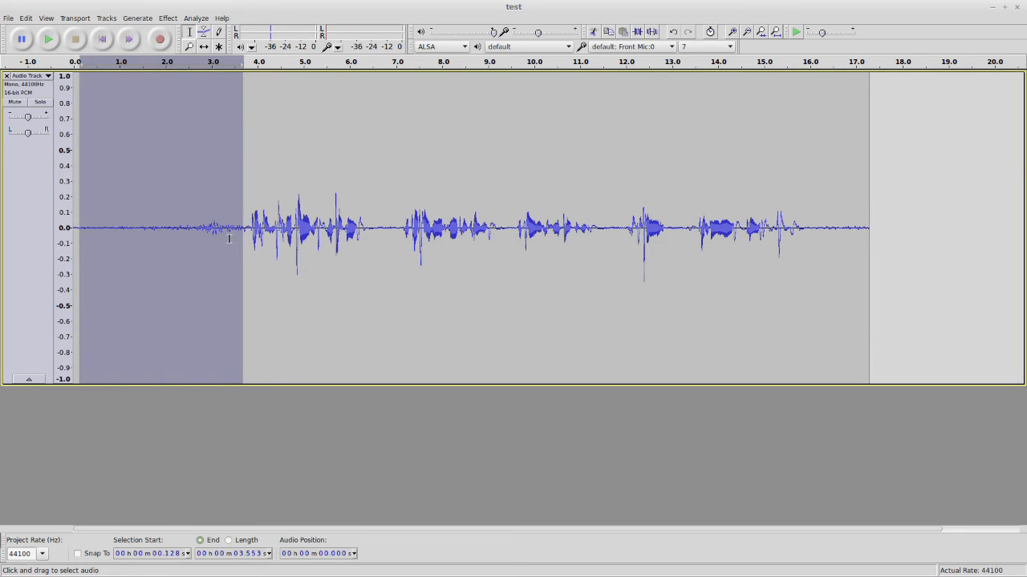
- Narrow the noise-only sample selection to about the first 1.7 seconds
drag(243, 224, 184, 225)
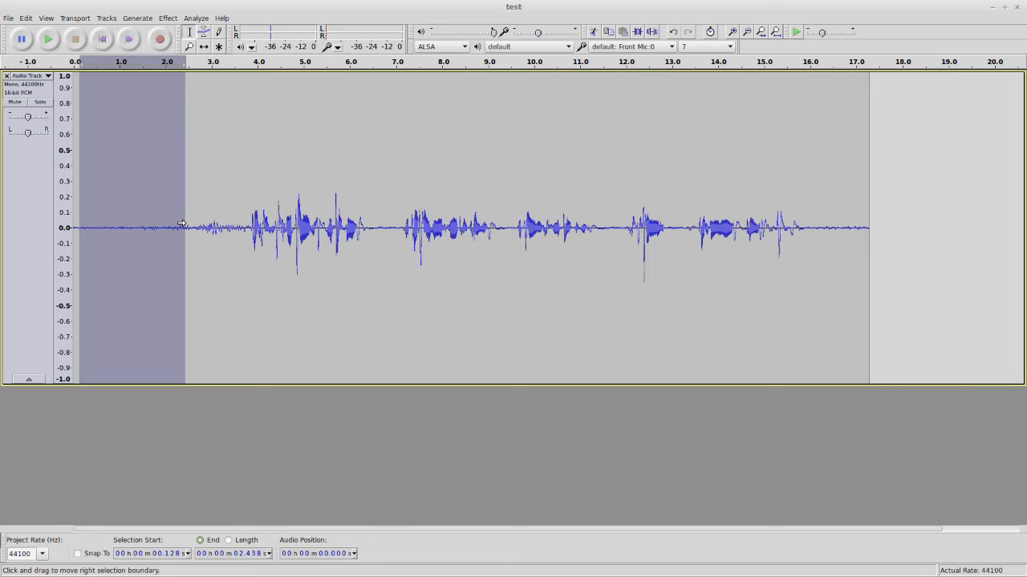
click(47, 39)
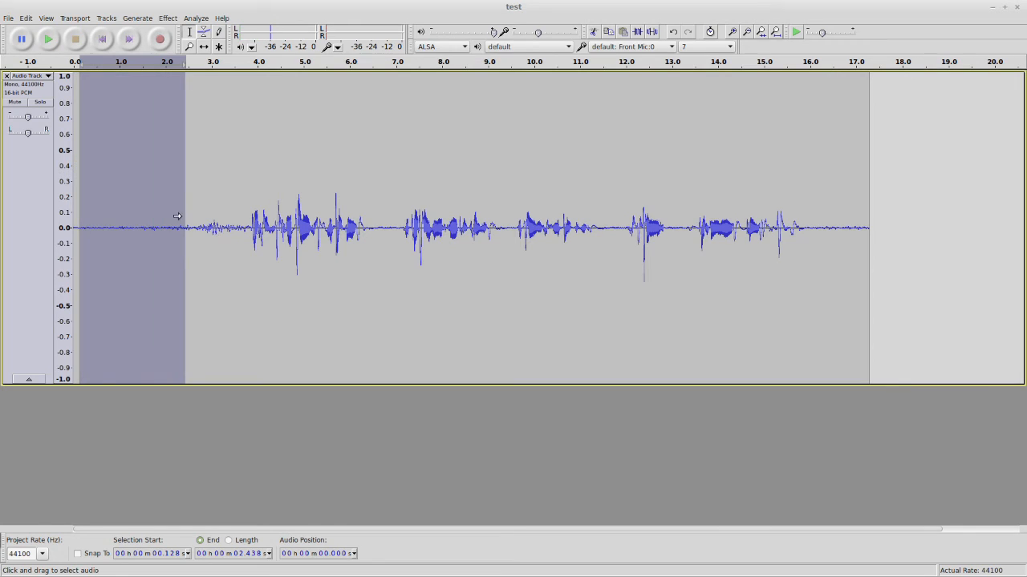
click(204, 32)
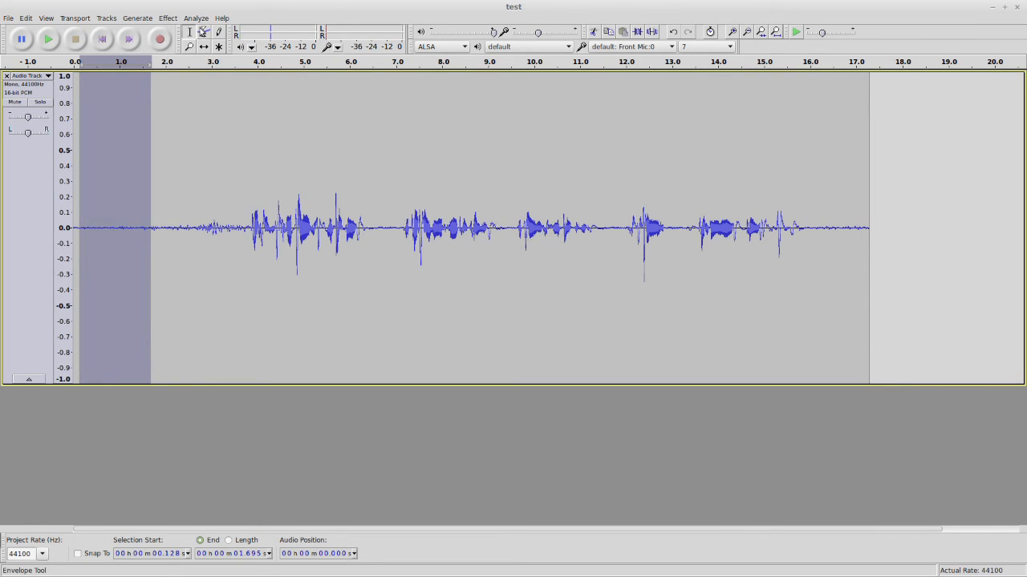
- Capture a noise profile from the silent sample in Noise Removal
click(168, 18)
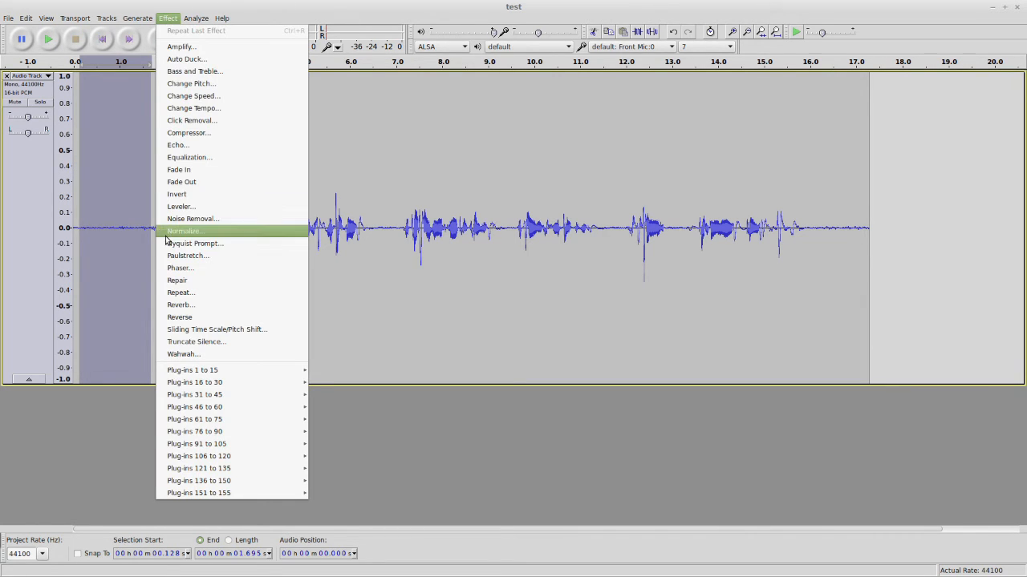
click(193, 218)
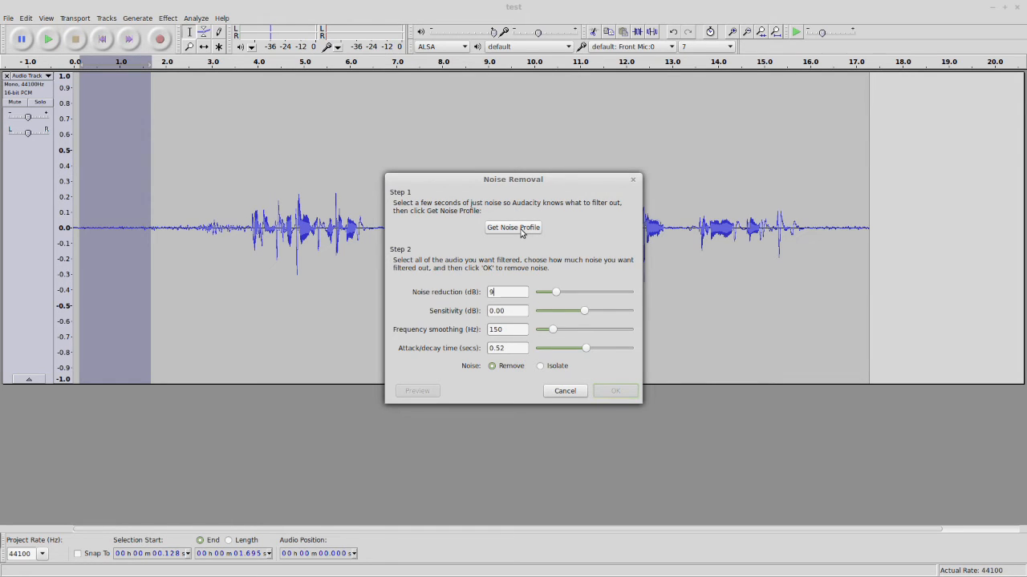
click(615, 391)
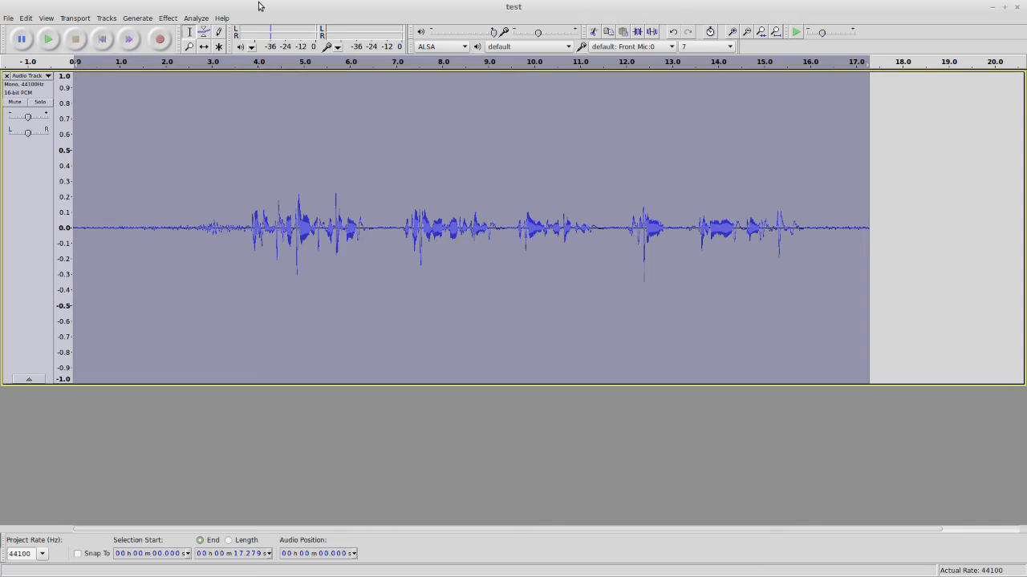
- Apply Noise Removal with 9 dB reduction across the entire voice track
click(168, 17)
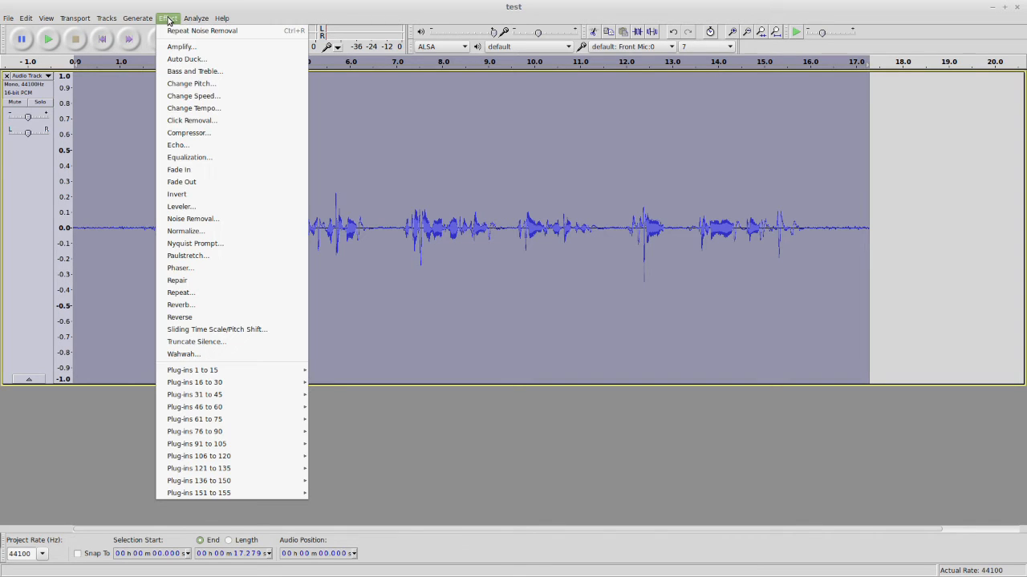
mouse_move(203, 268)
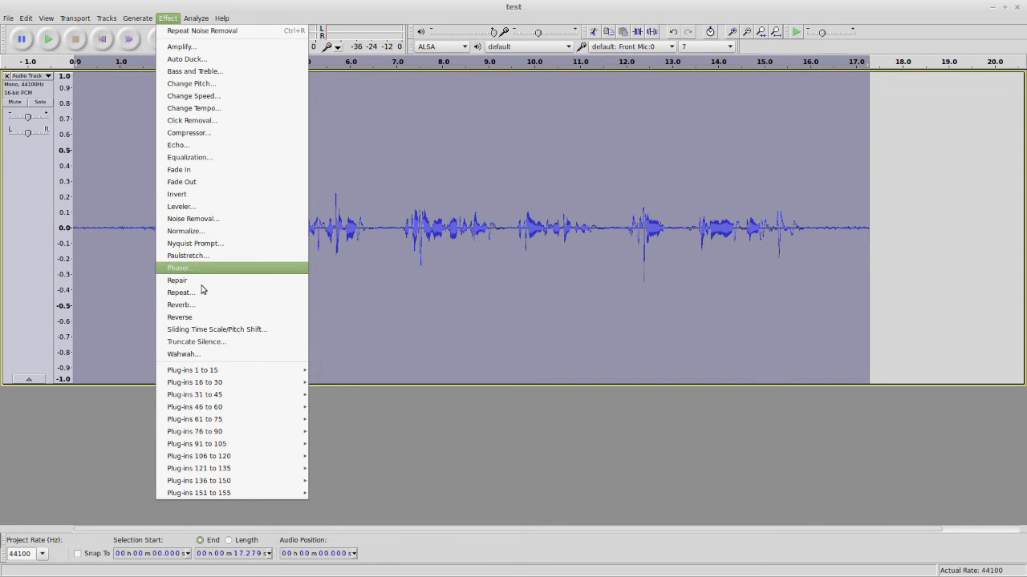
mouse_move(193, 219)
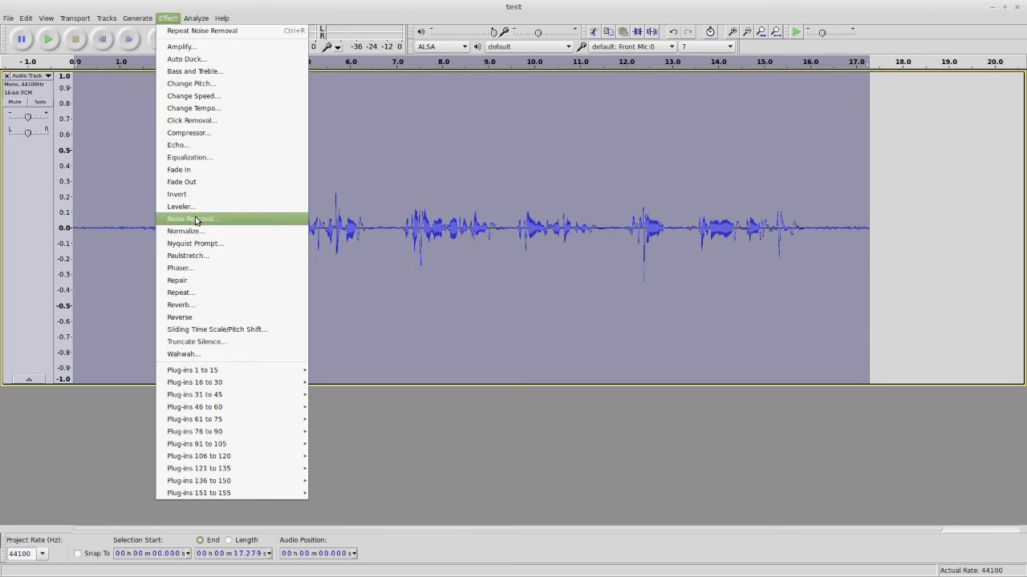
click(192, 218)
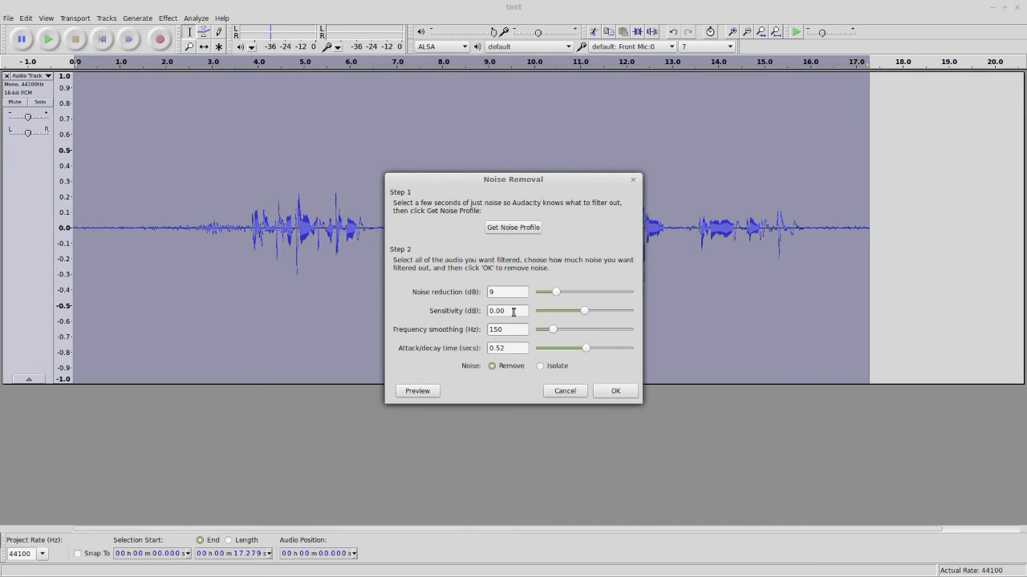
mouse_move(495, 429)
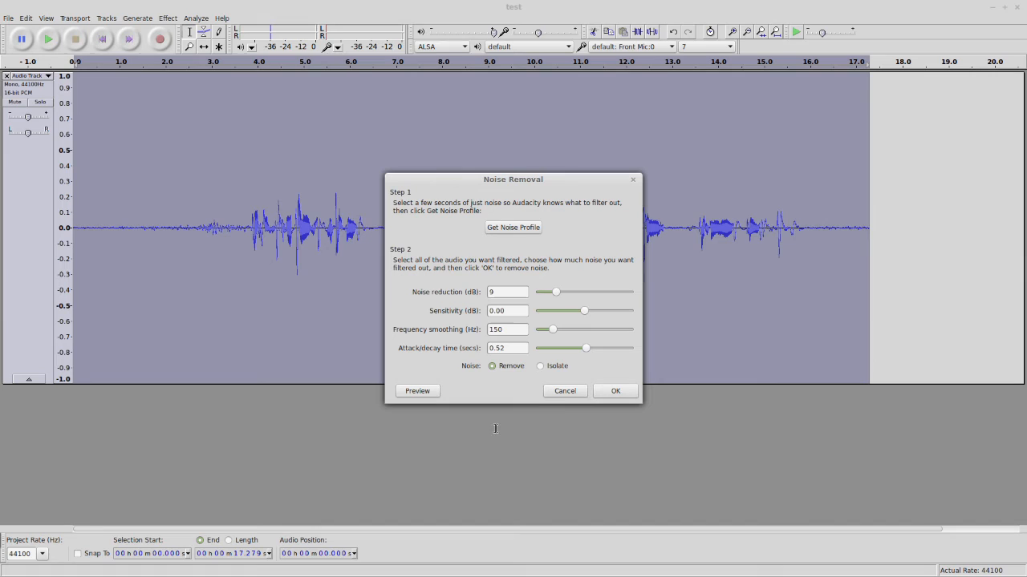
mouse_move(425, 356)
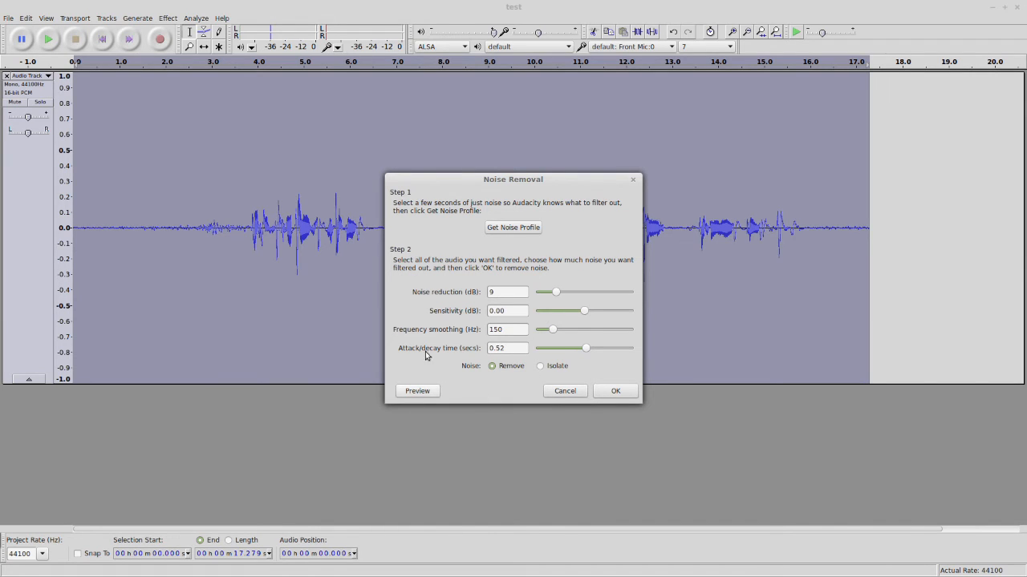
mouse_move(557, 391)
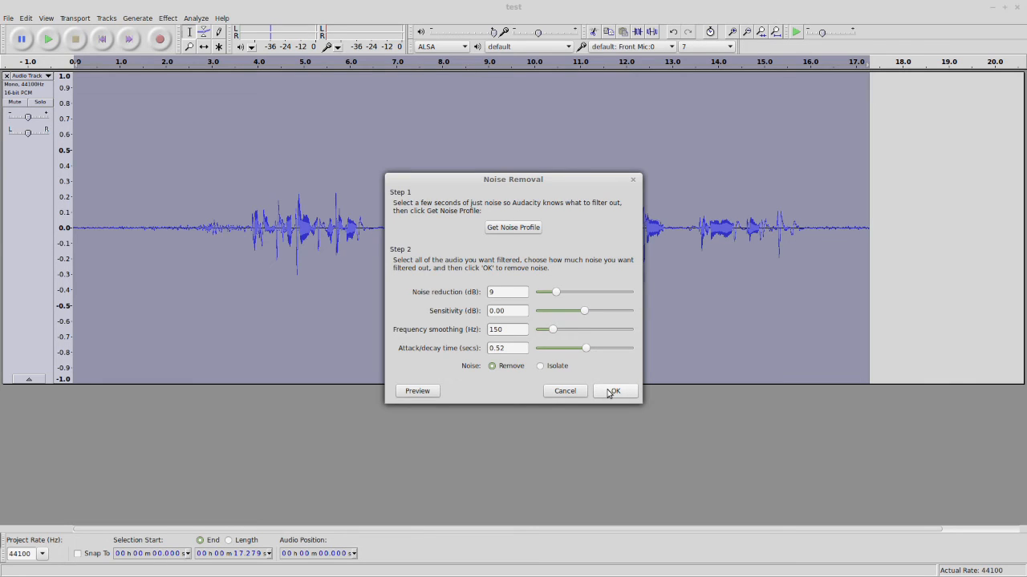
click(613, 390)
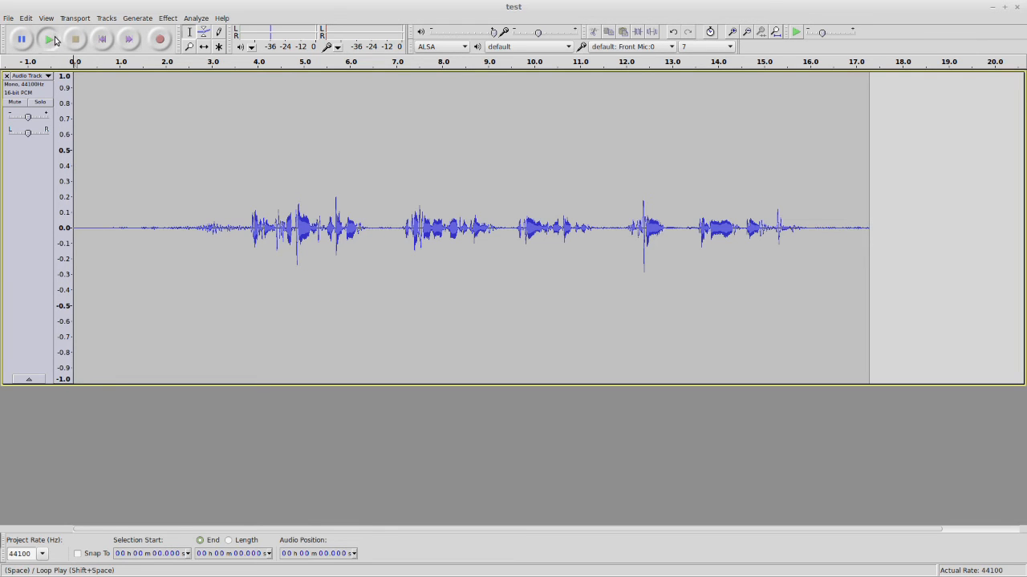
click(48, 39)
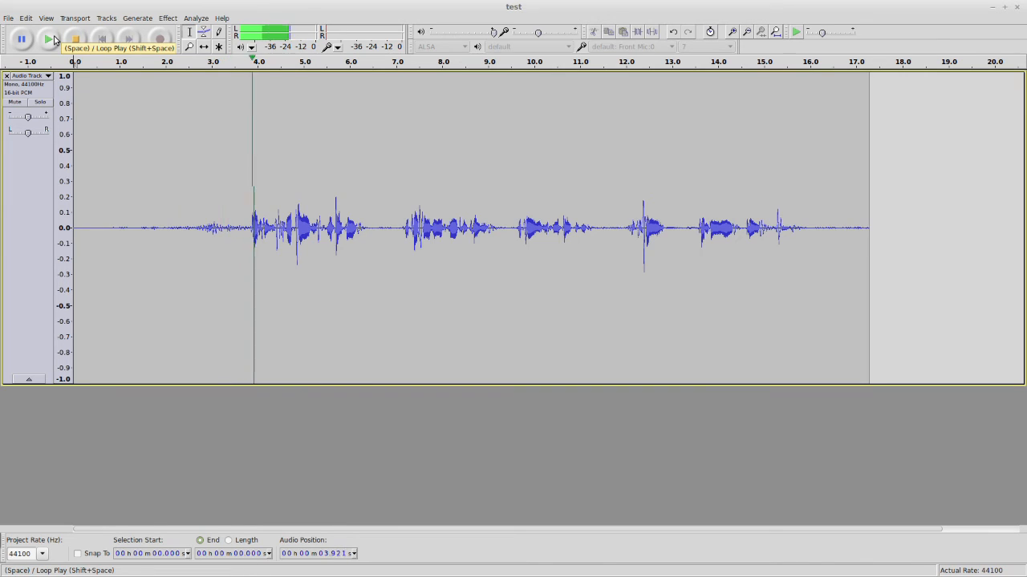
click(48, 39)
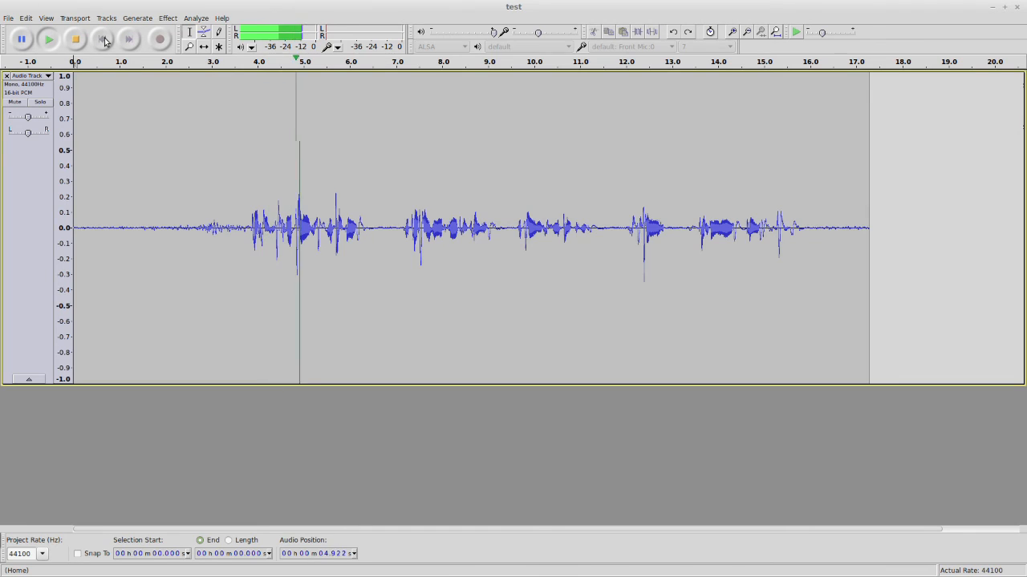
click(75, 39)
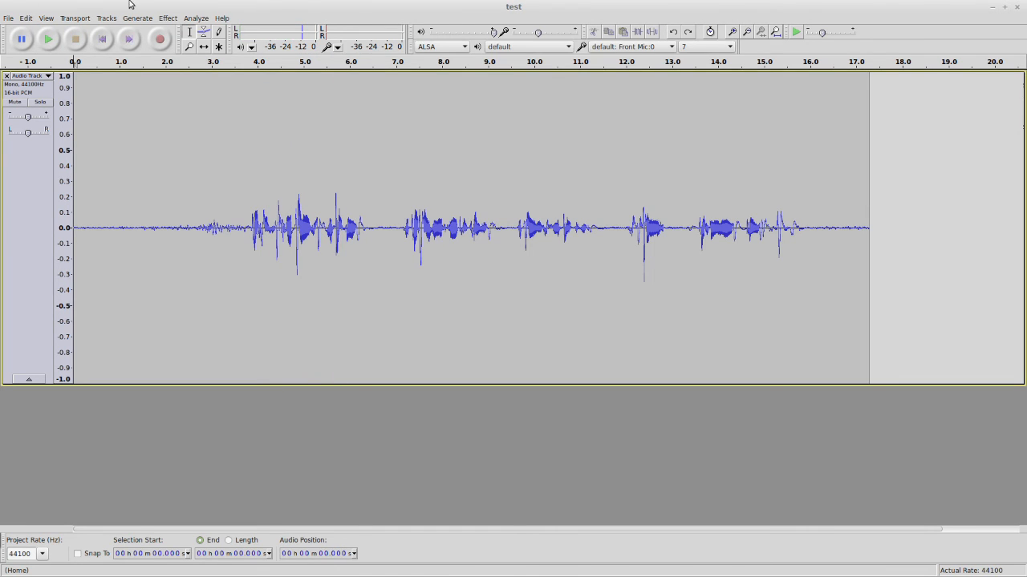
mouse_move(170, 18)
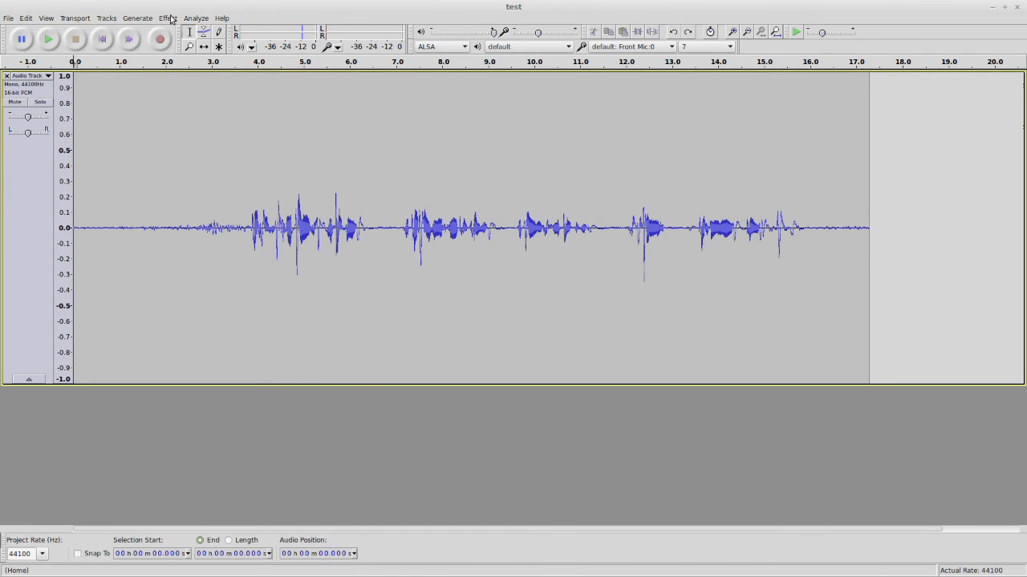
click(27, 18)
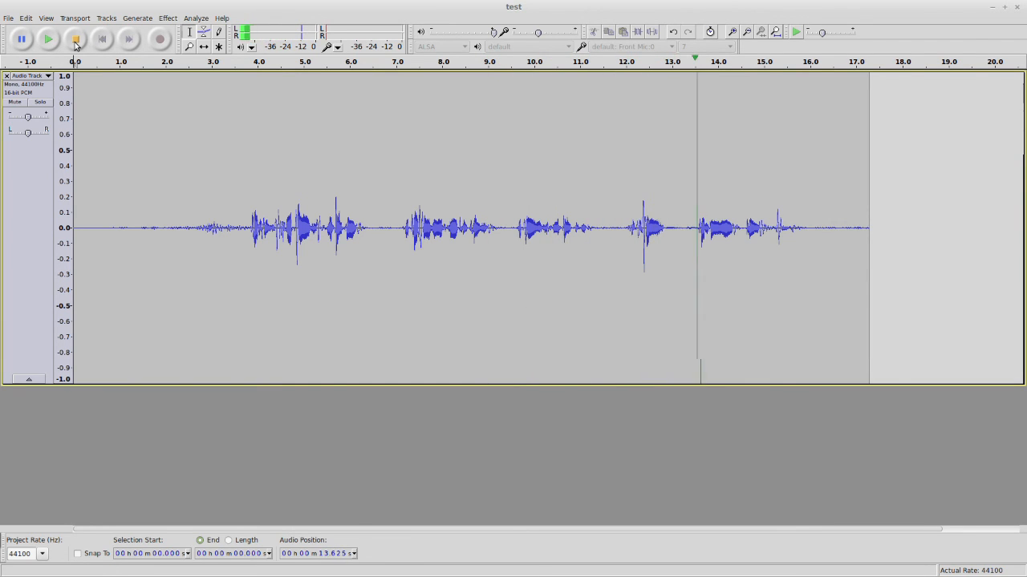
click(48, 39)
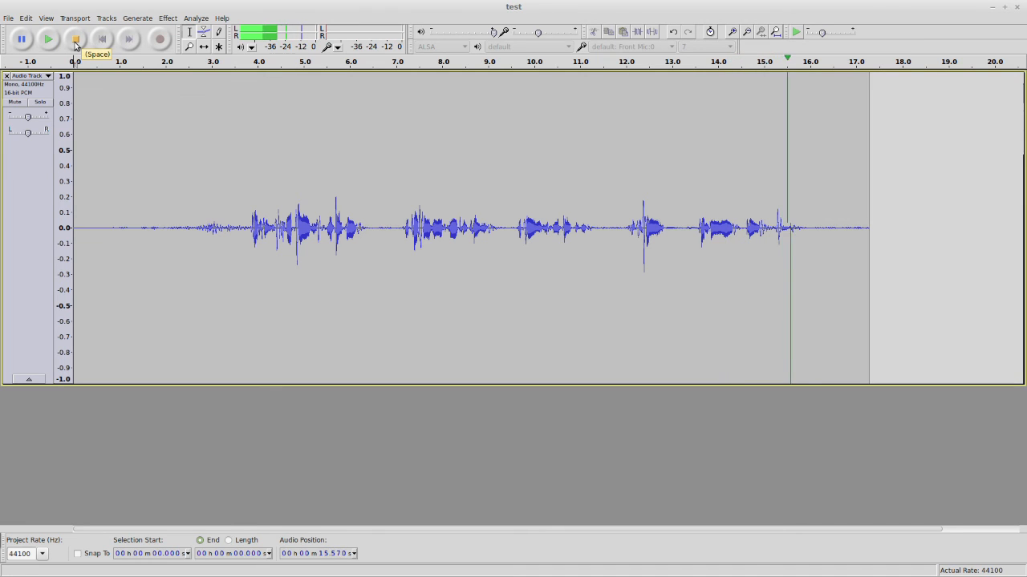
click(48, 39)
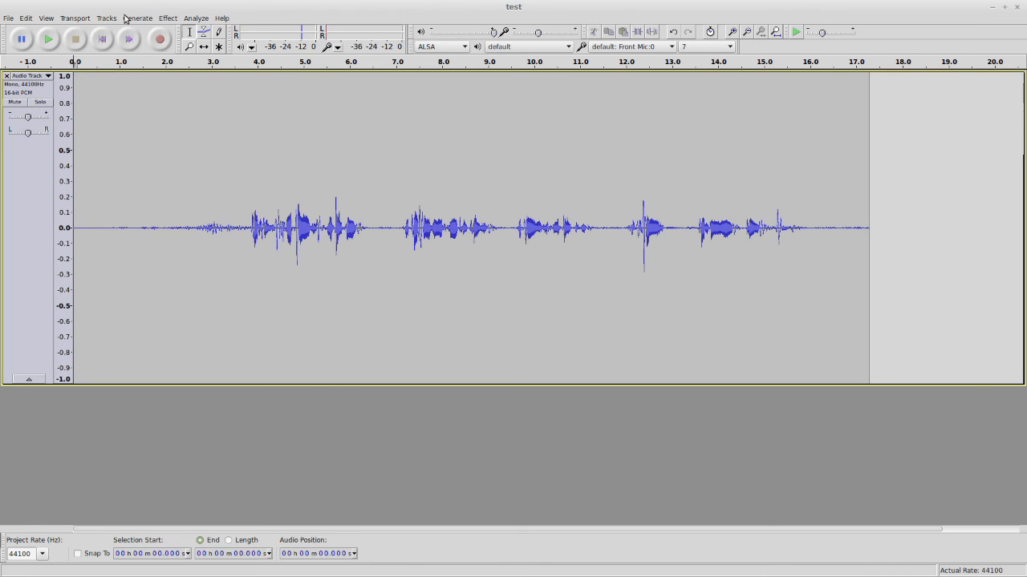
mouse_move(144, 119)
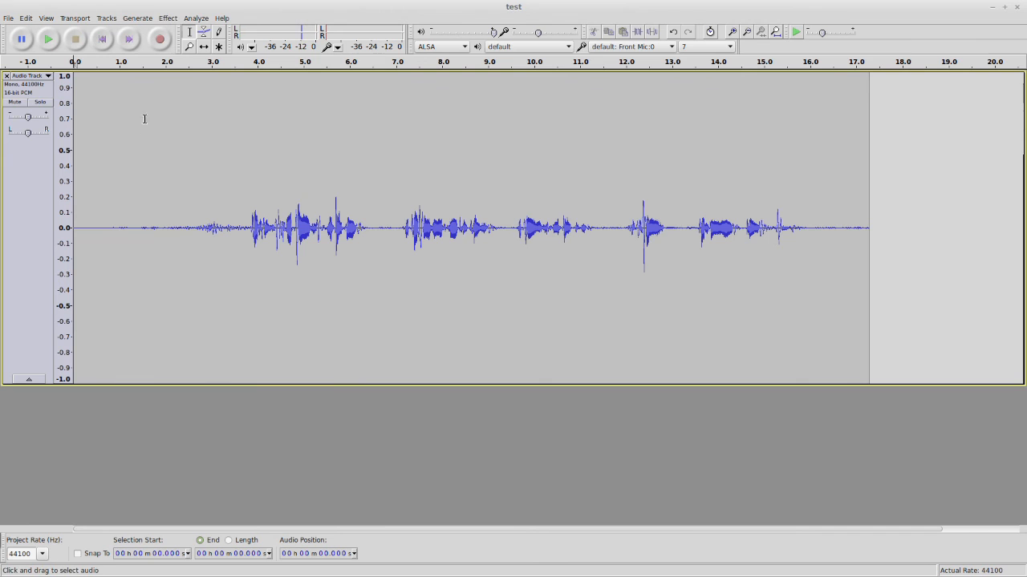
- Reapply Noise Removal at a stronger 12 dB and play back the cleaned recording
click(25, 18)
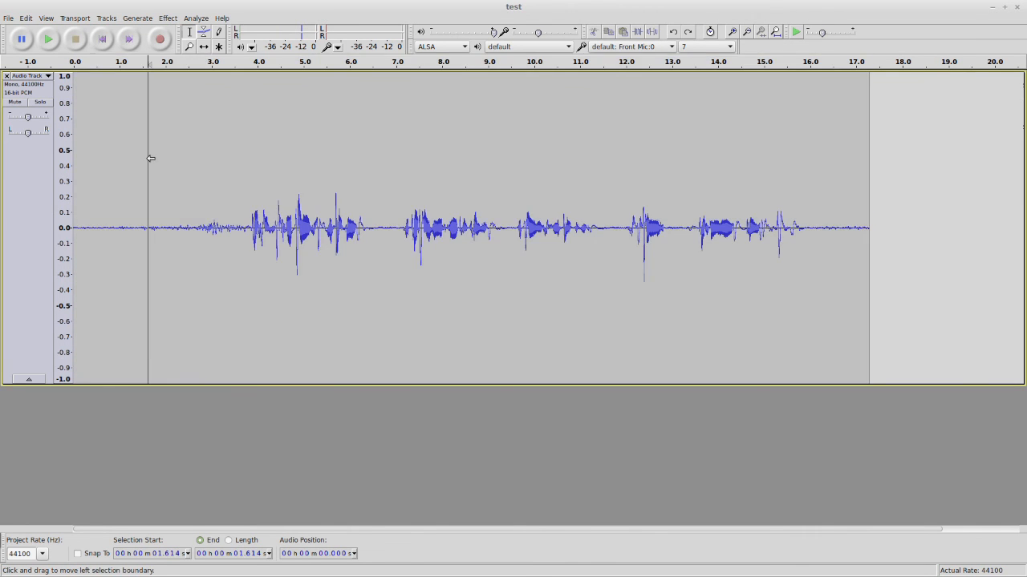
click(166, 18)
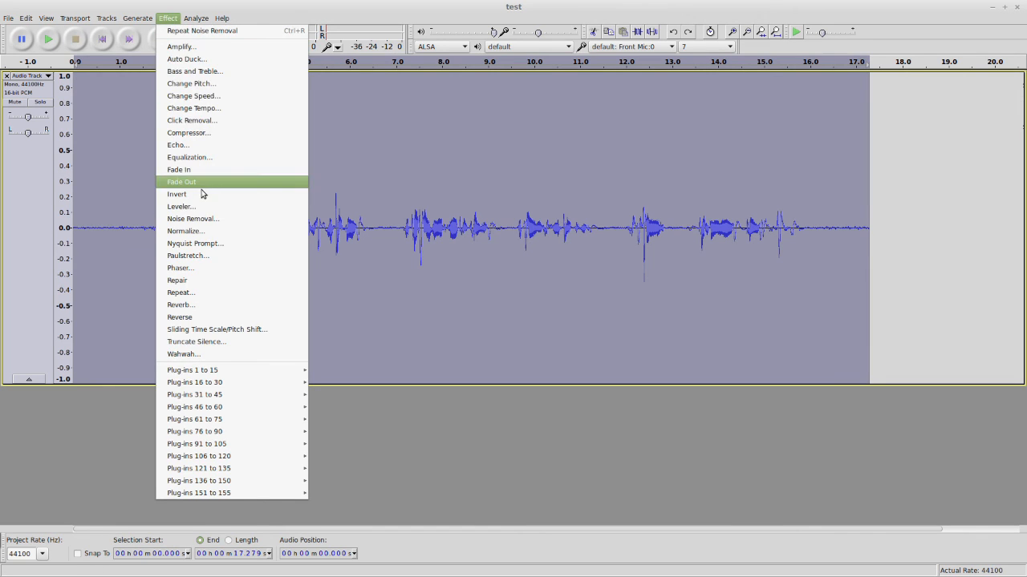
click(192, 218)
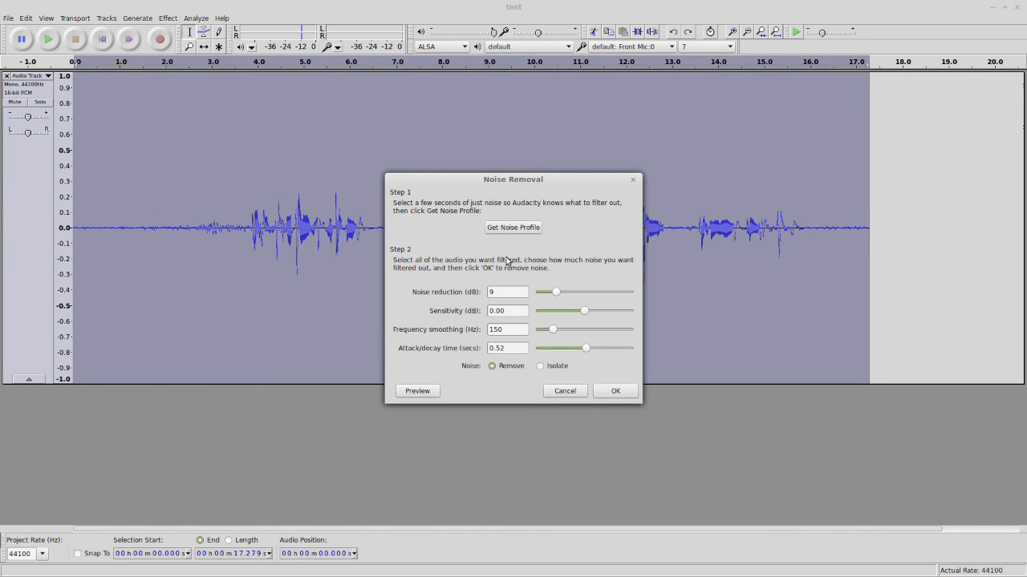
mouse_move(521, 287)
text(12)
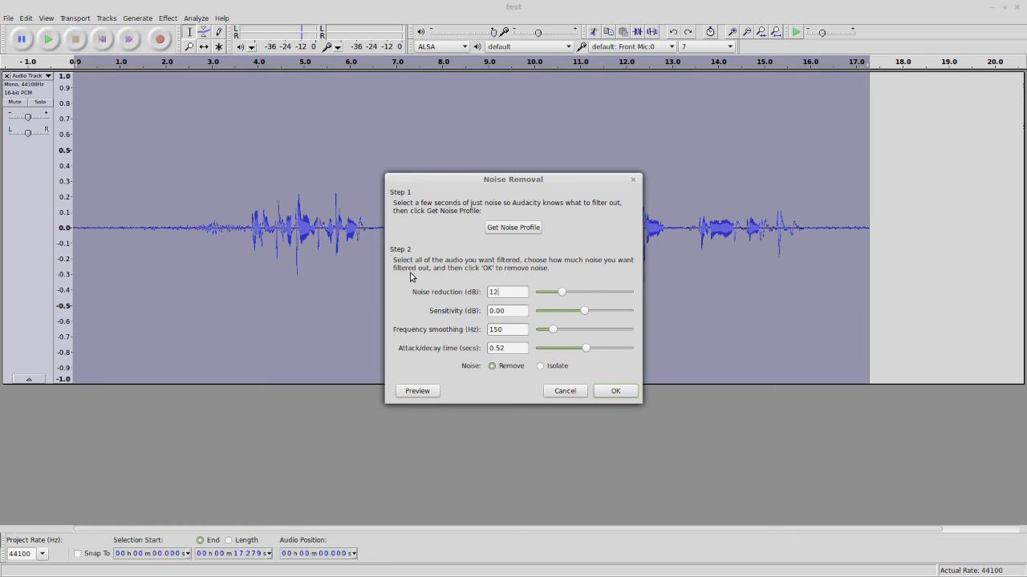
click(615, 391)
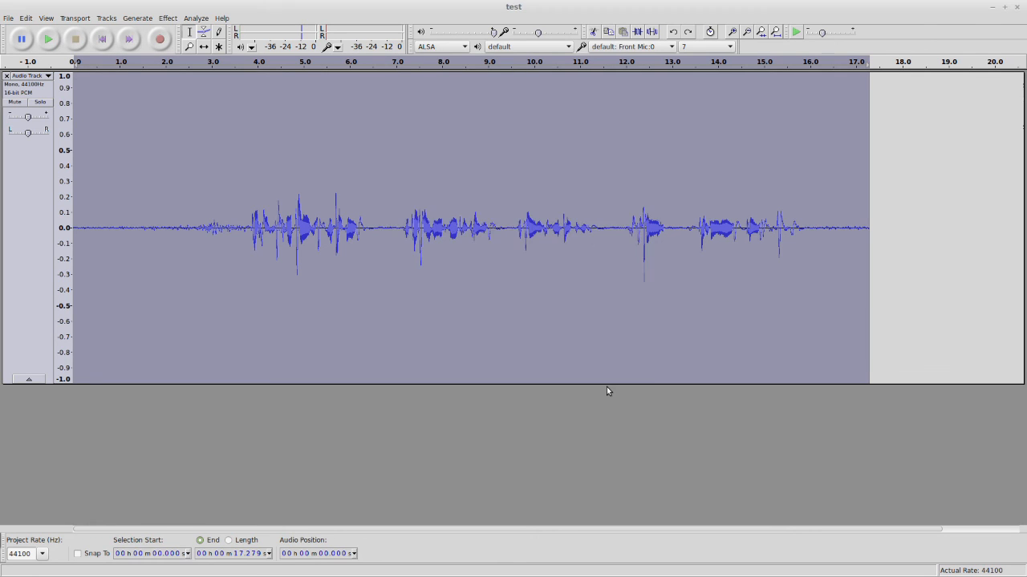
click(96, 228)
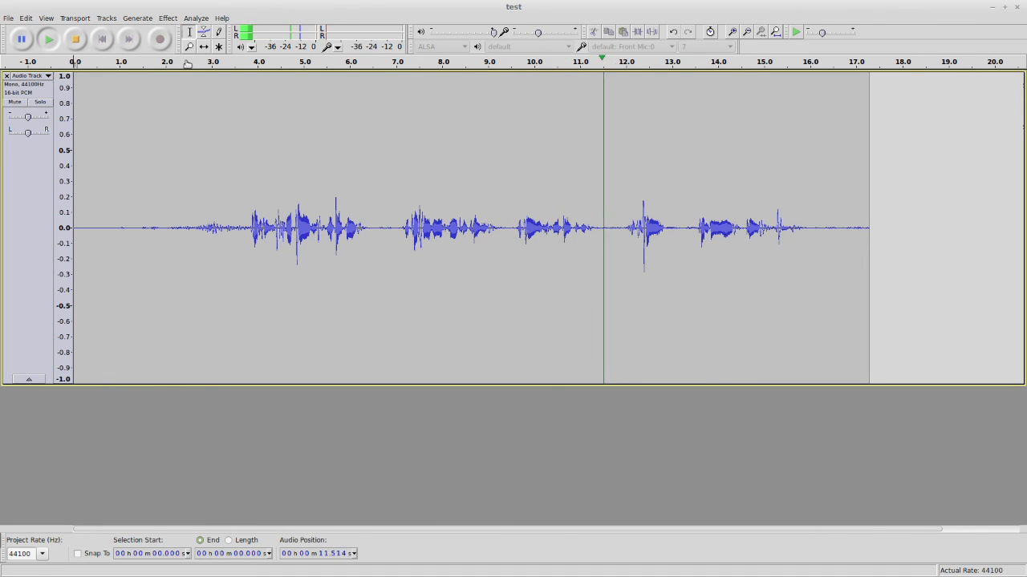
click(694, 228)
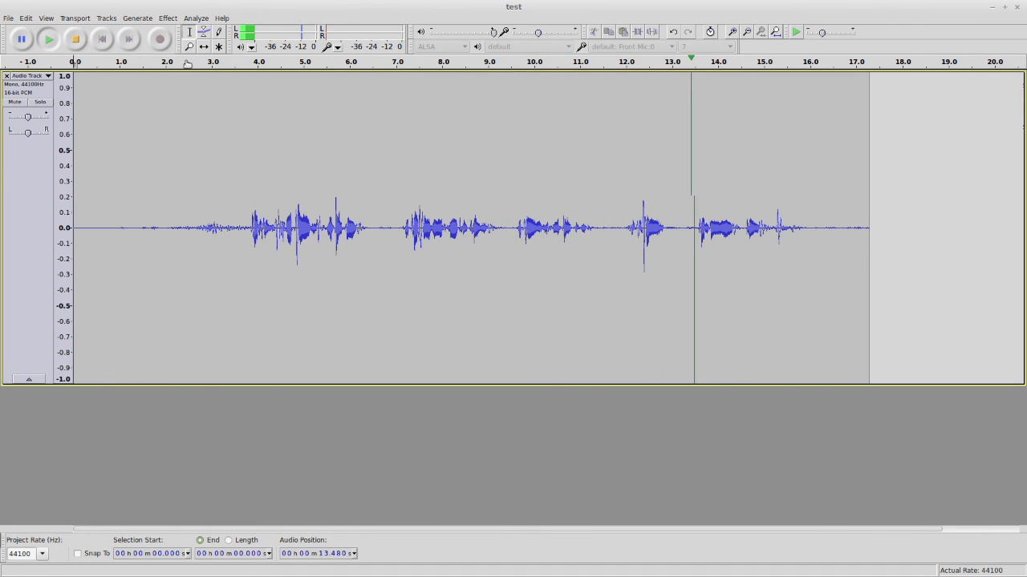